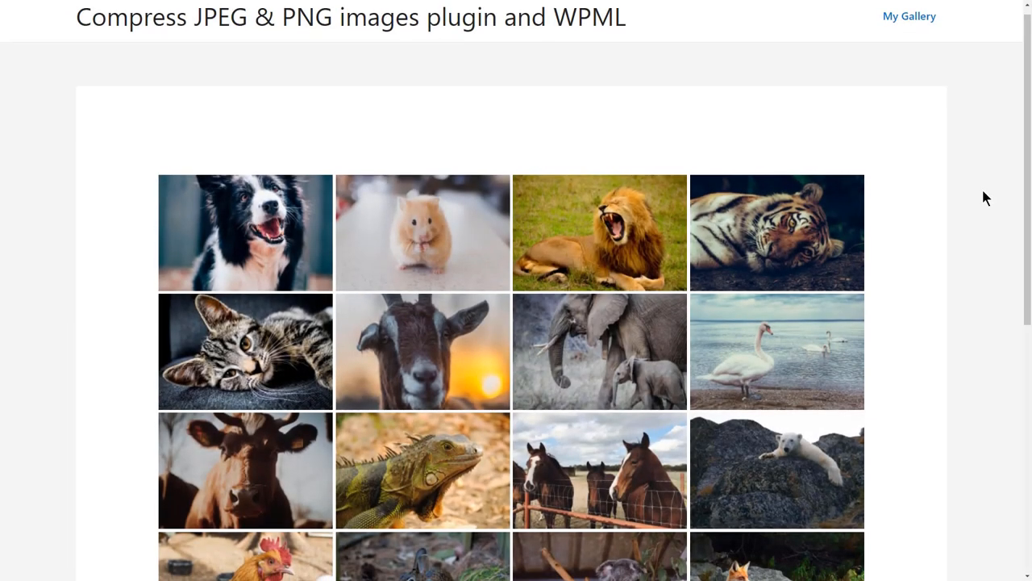
- Scroll through the Compress JPEG & PNG images plugin description on WordPress.org
scroll(down, 3)
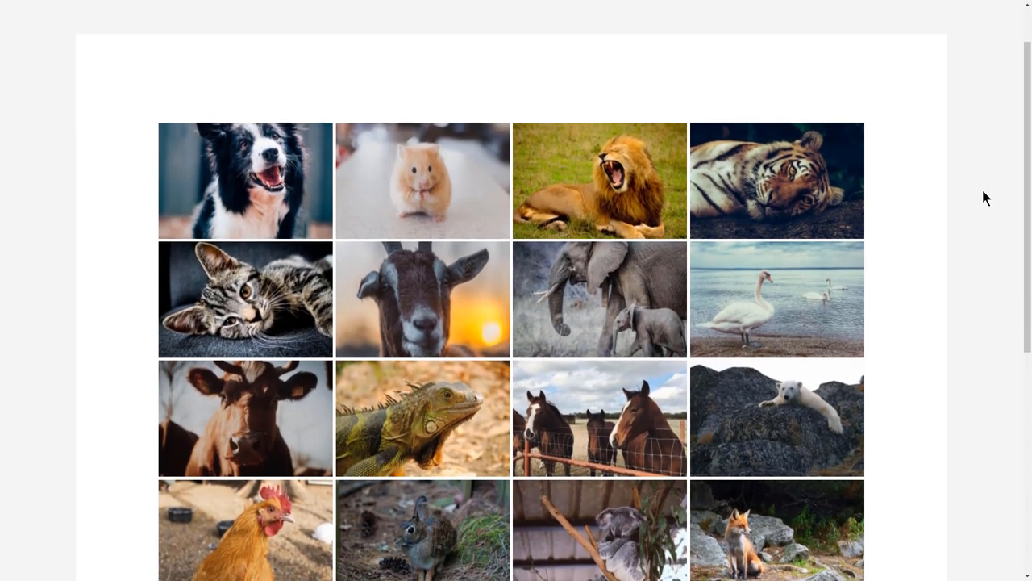
scroll(down, 3)
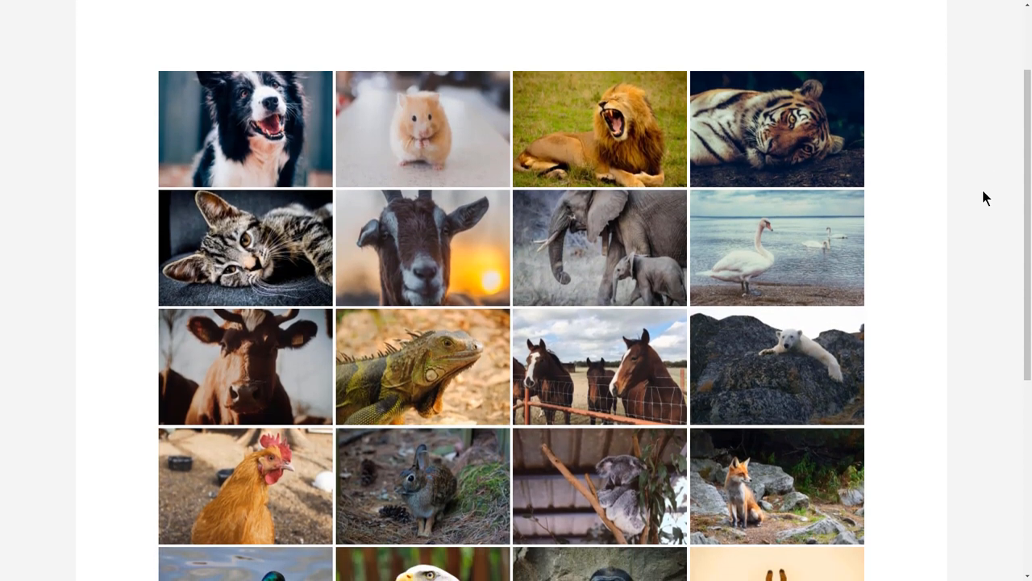
scroll(down, 3)
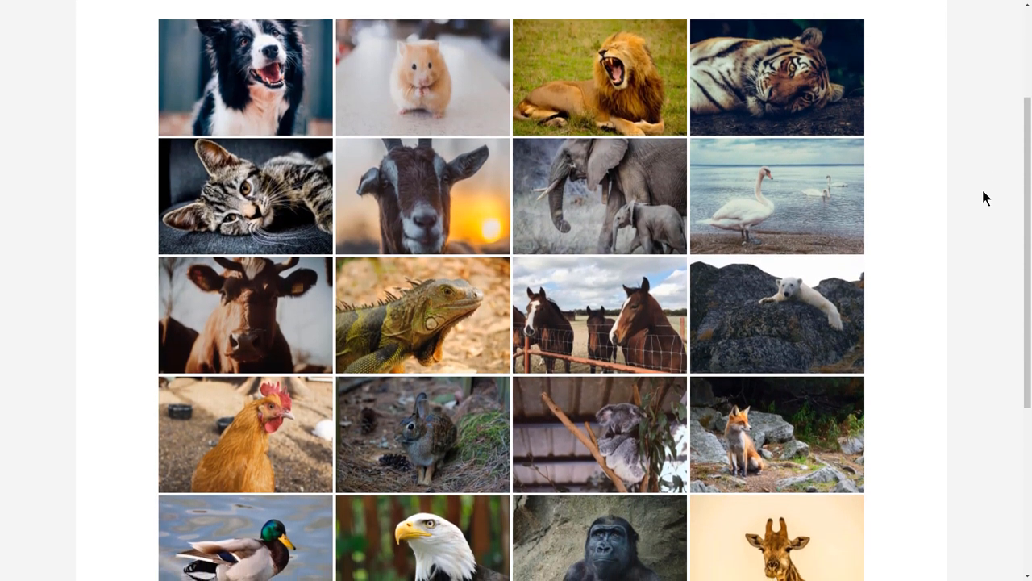
scroll(down, 3)
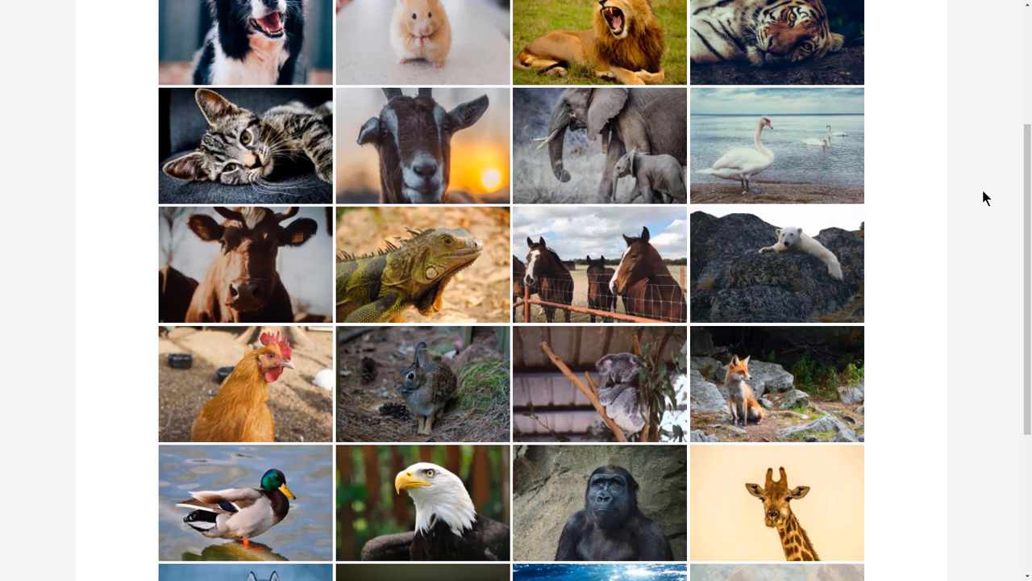
scroll(down, 3)
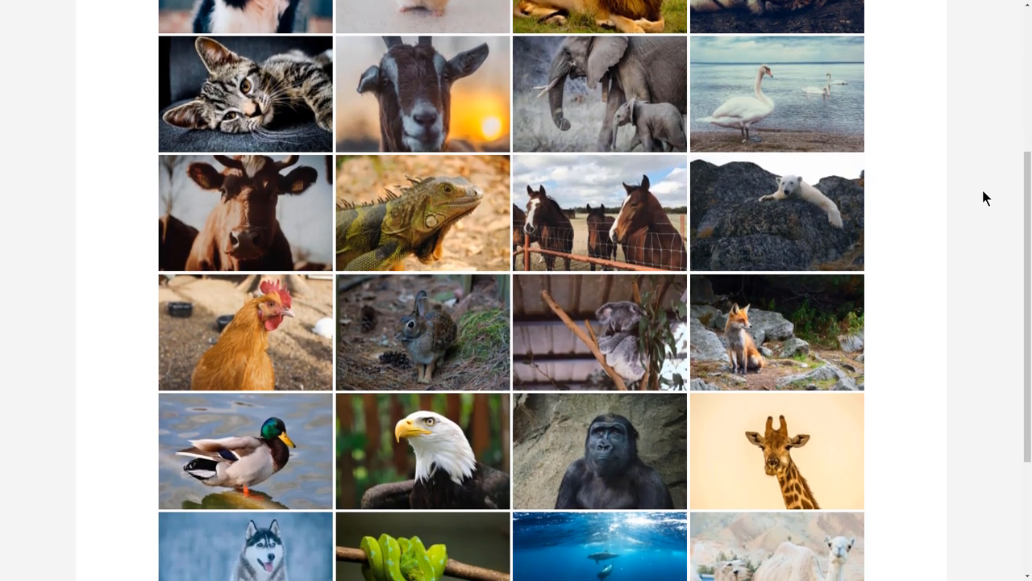
scroll(down, 3)
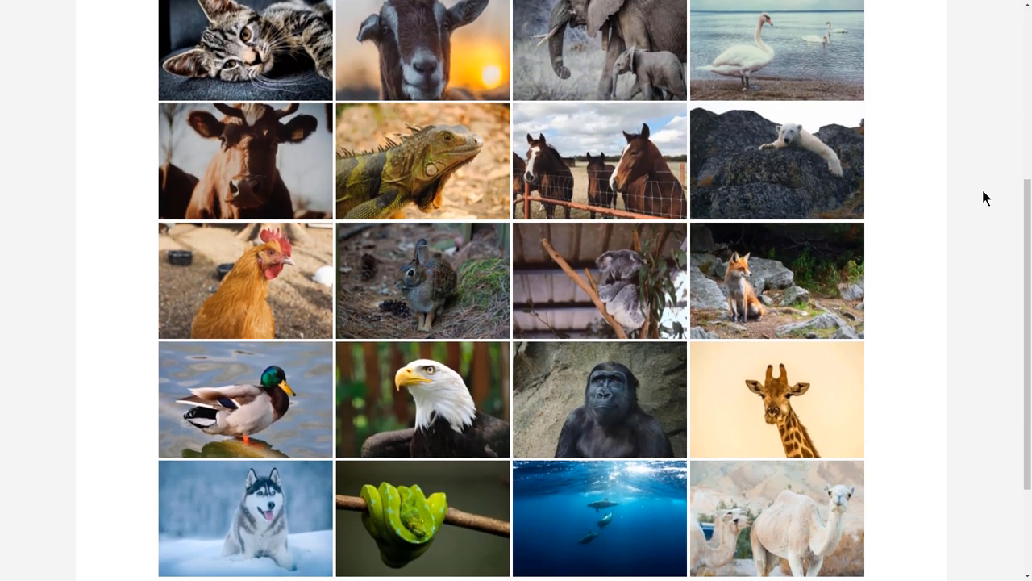
scroll(down, 3)
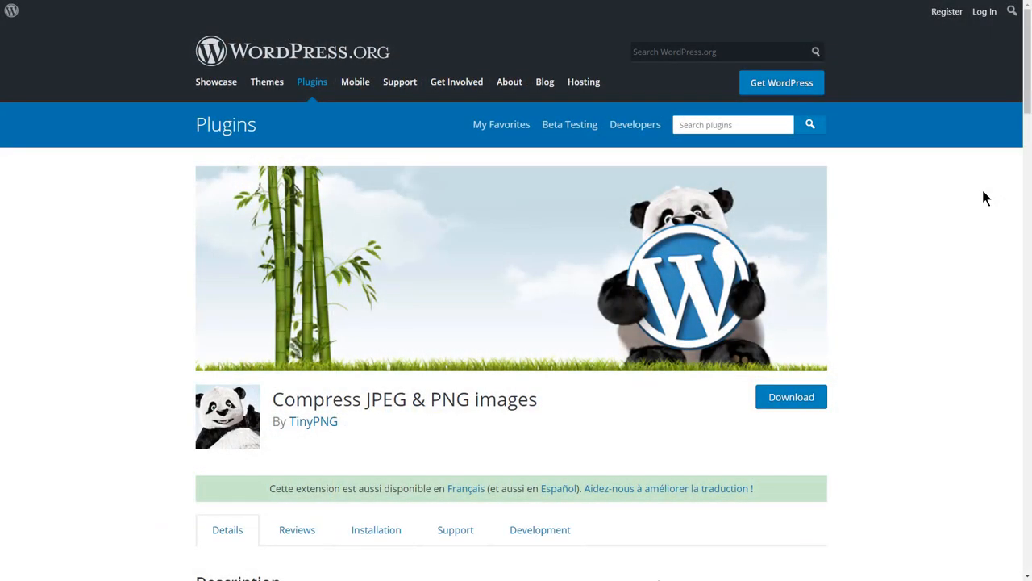
scroll(down, 3)
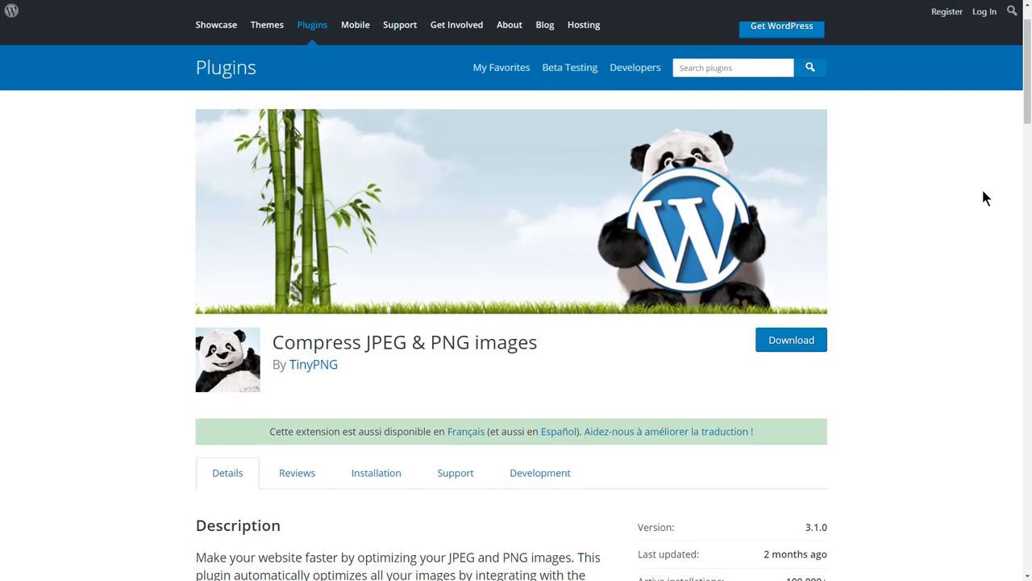
scroll(down, 3)
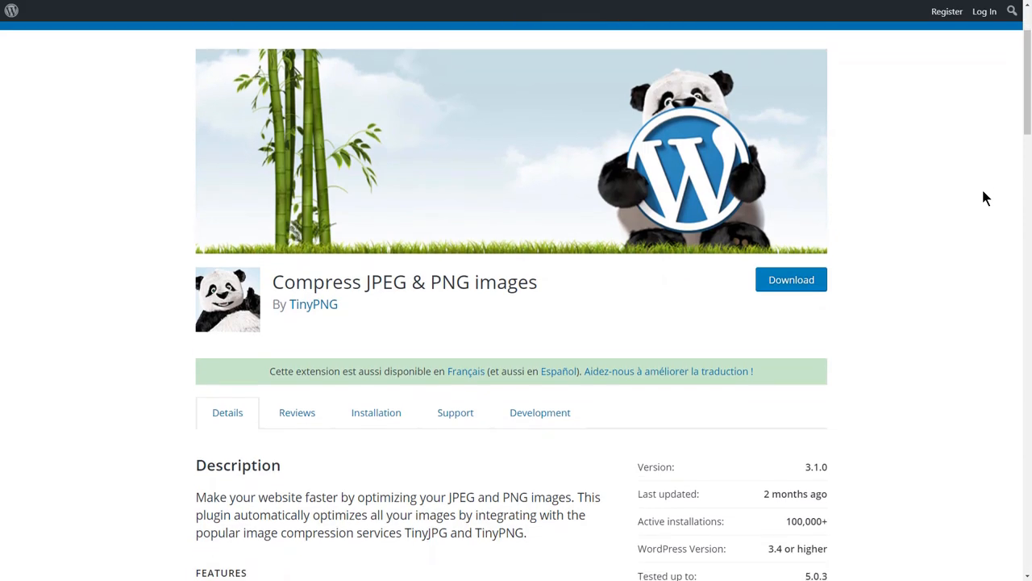
scroll(down, 3)
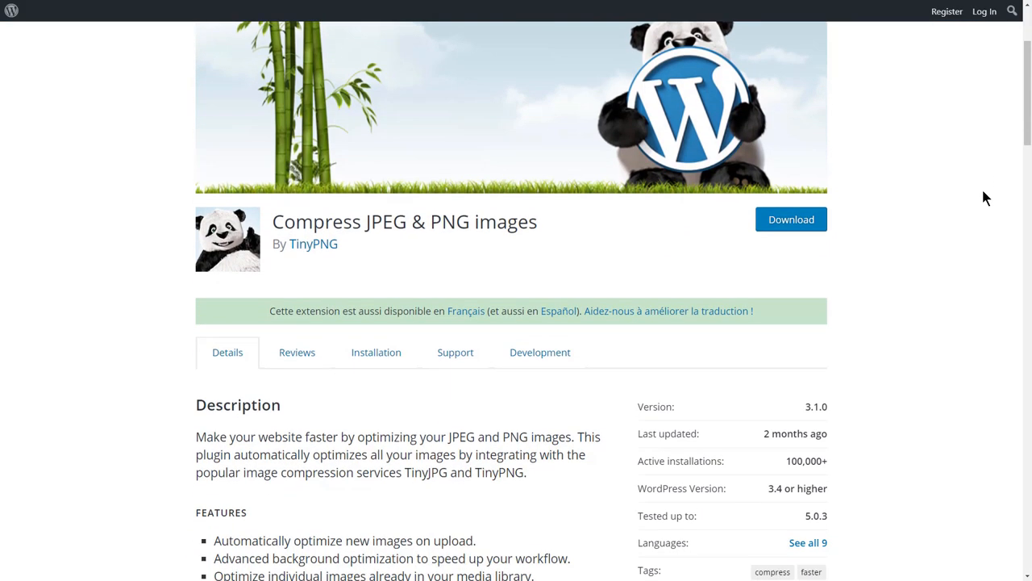
scroll(down, 3)
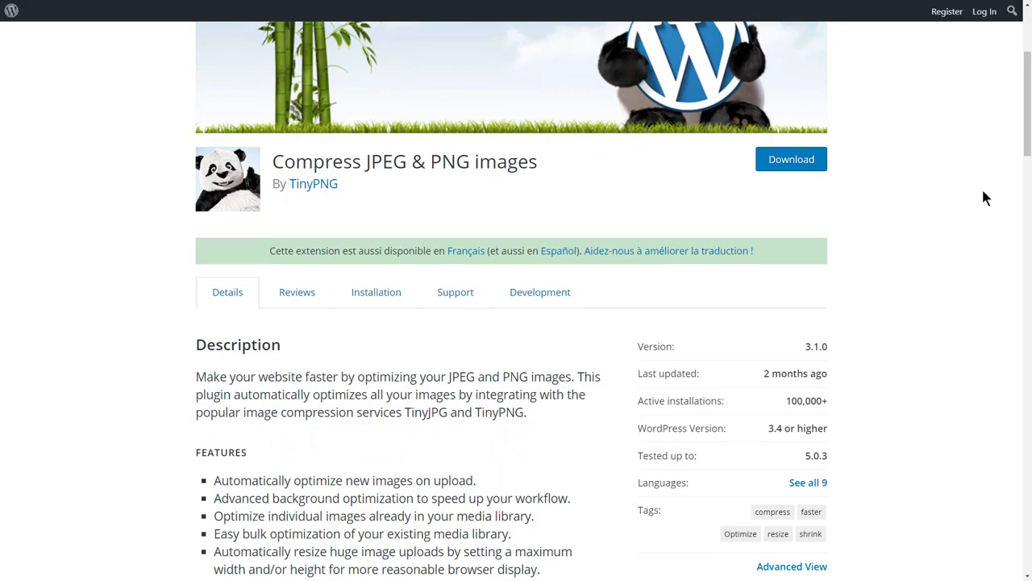
scroll(down, 3)
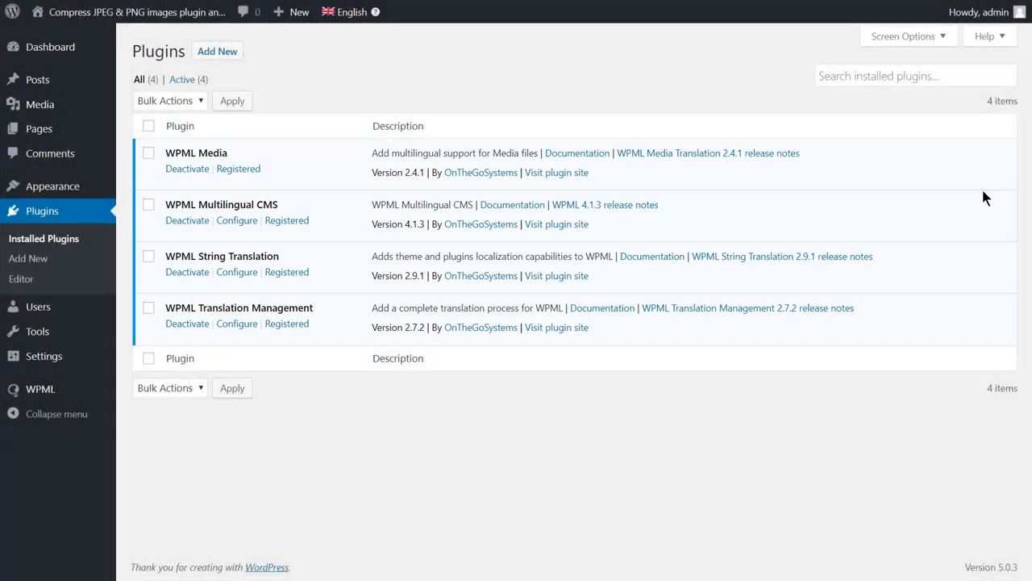
- Search the plugin directory for 'Compress JPEG & PNG images' and install it
click(216, 50)
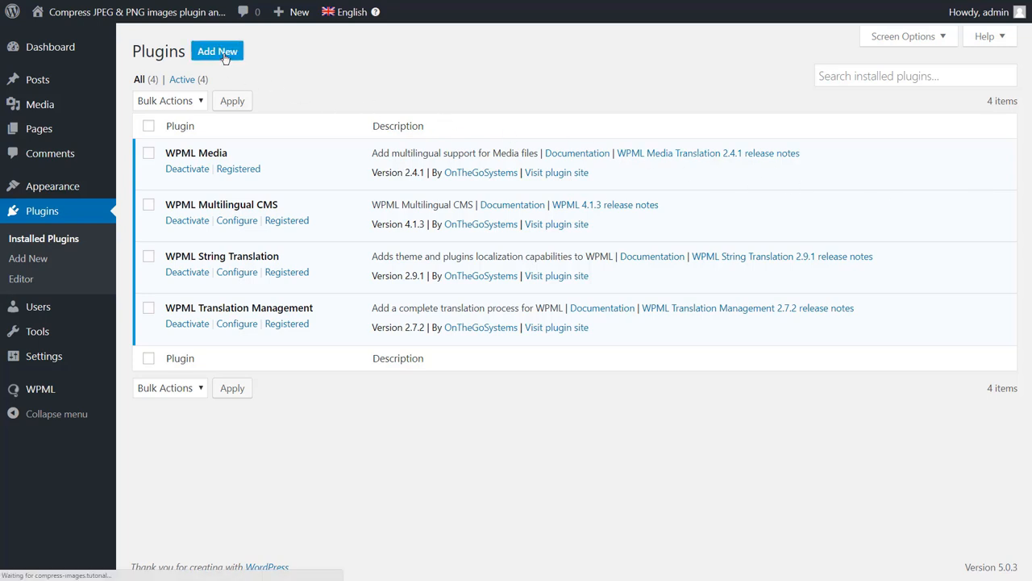
click(216, 50)
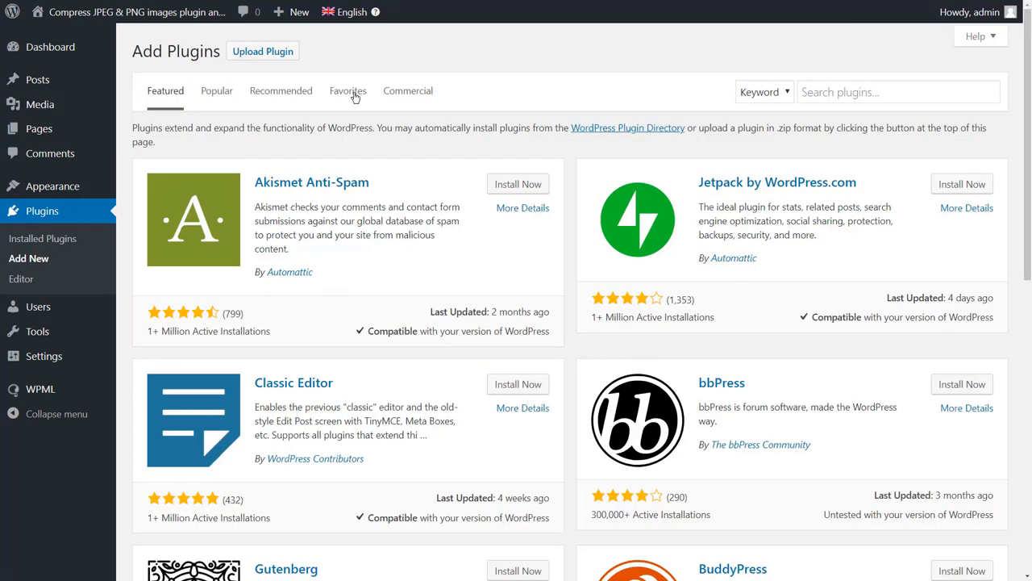
text(Compress JPEG & PNG images)
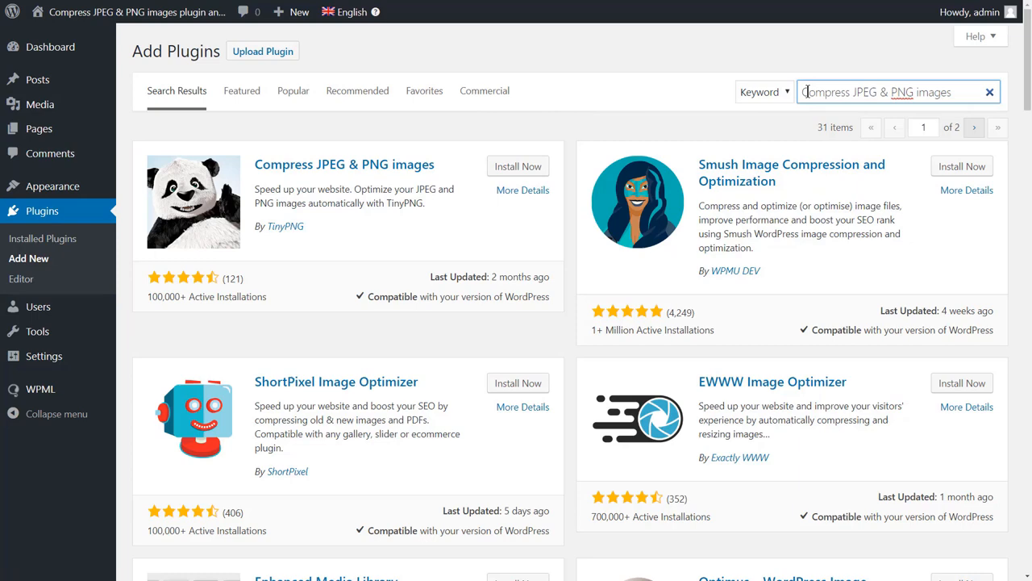
click(518, 166)
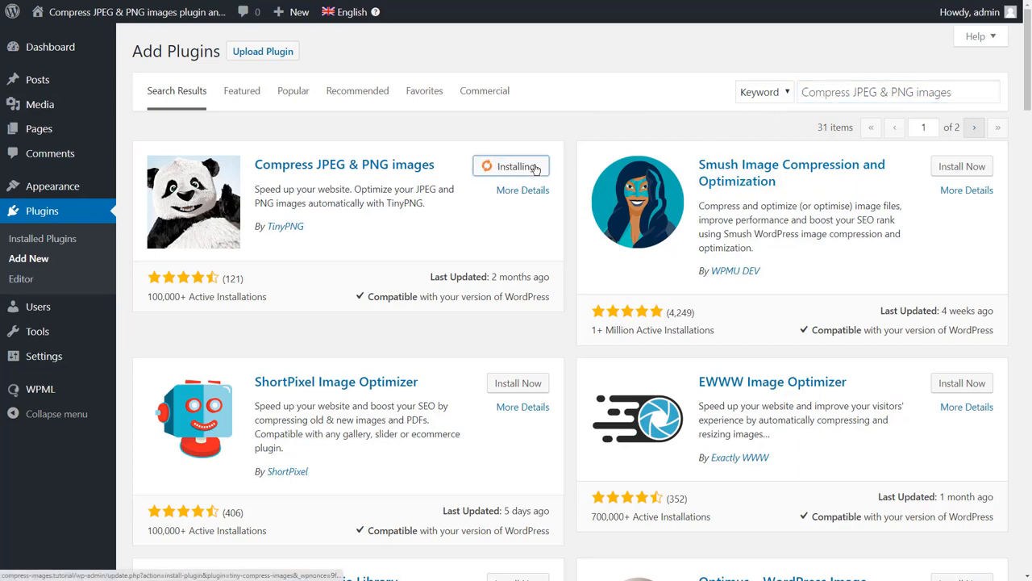
click(518, 166)
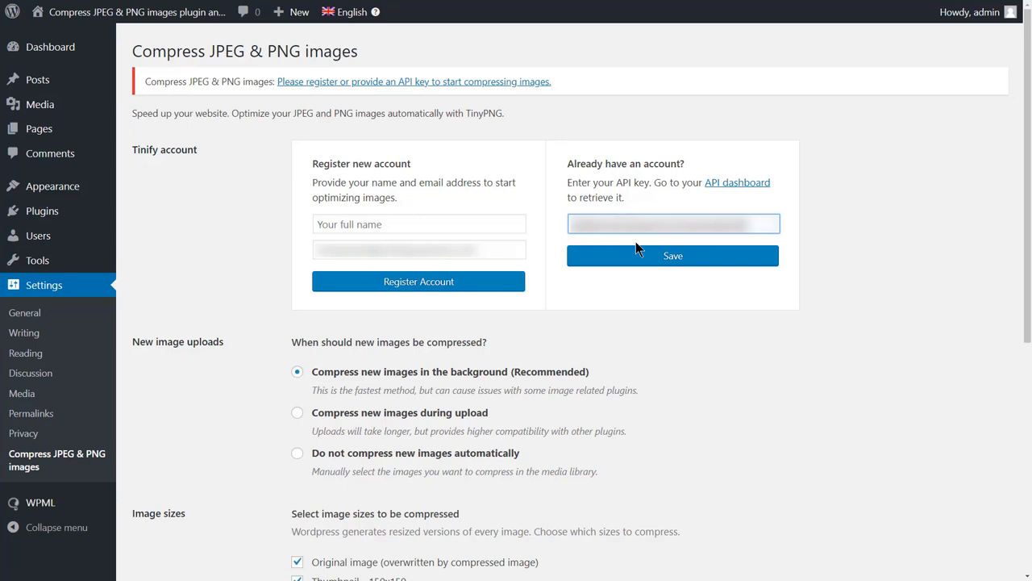
- Save the pasted TinyPNG API key to connect the account on the free plan
click(672, 255)
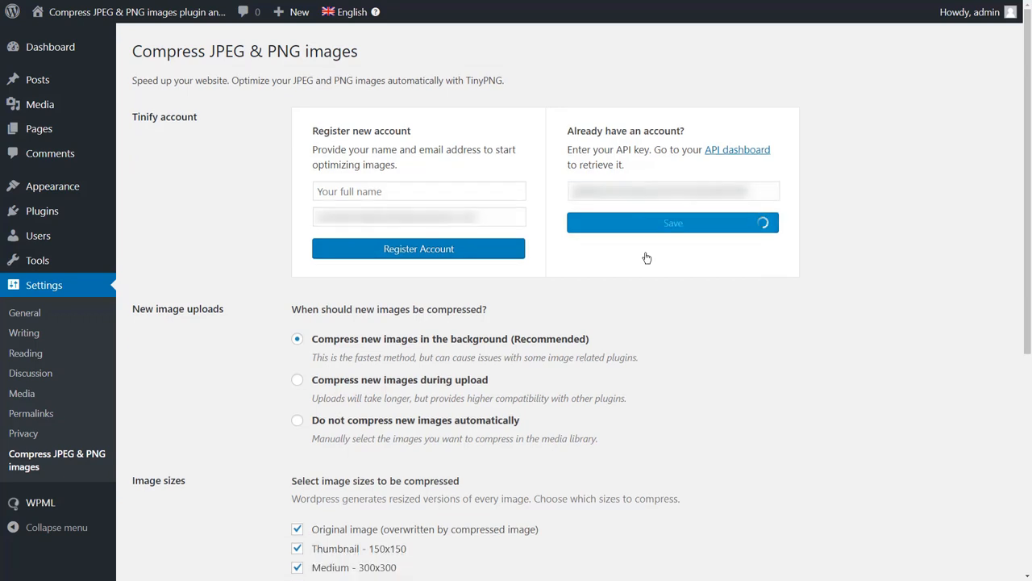
click(673, 222)
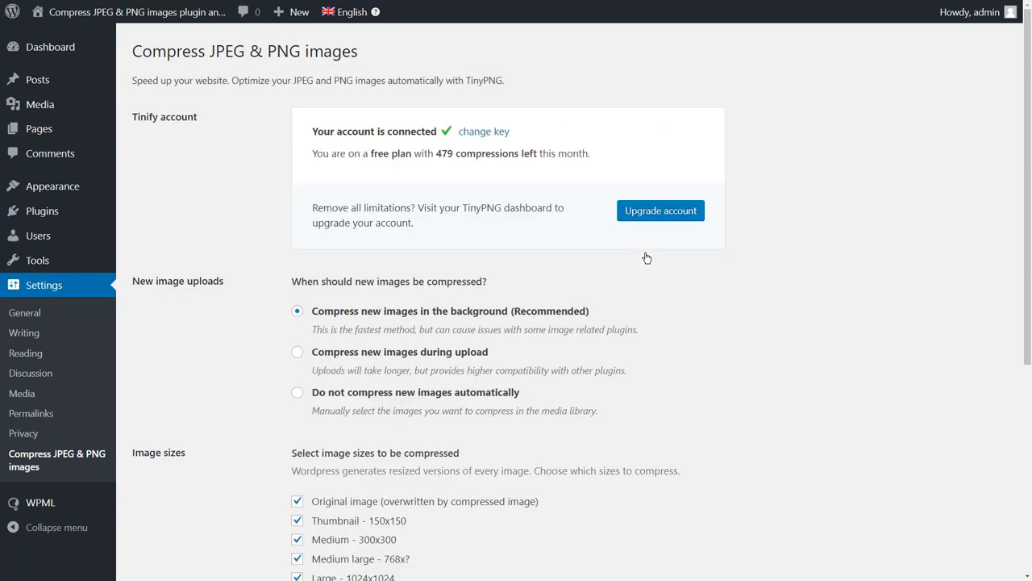
mouse_move(645, 261)
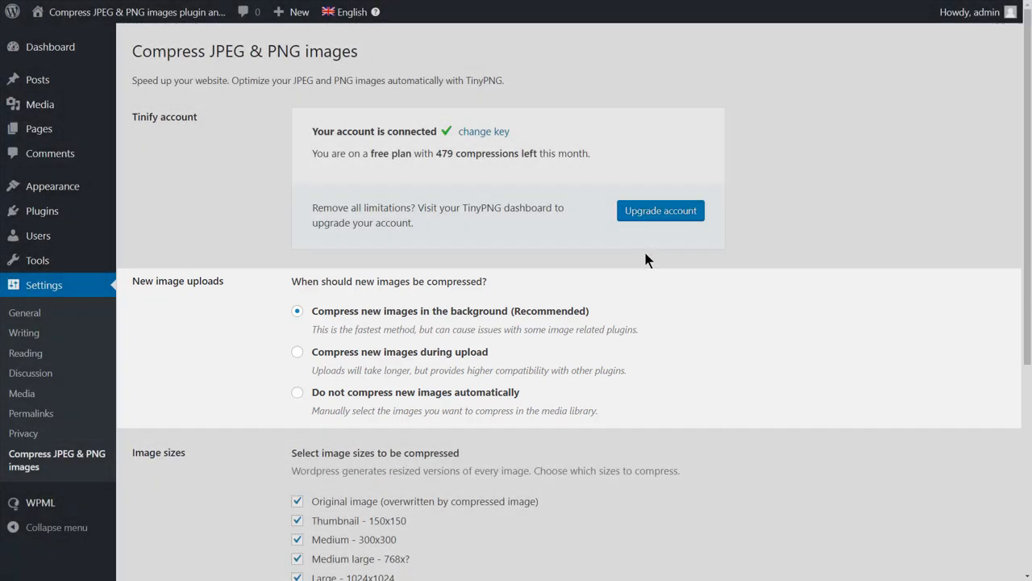
- Uncheck the Medium large 768x? image size and save the compression settings
scroll(down, 3)
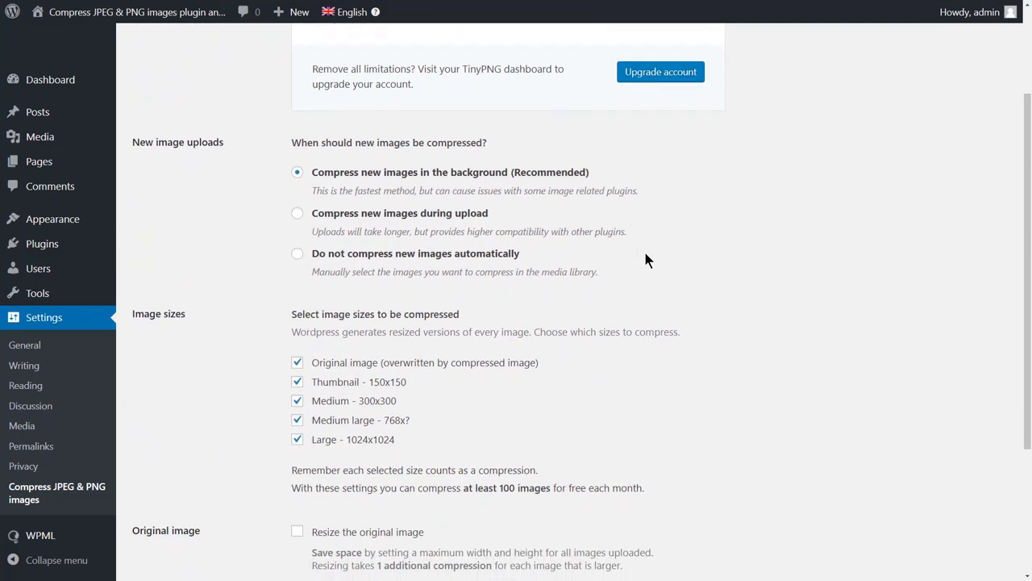
scroll(down, 3)
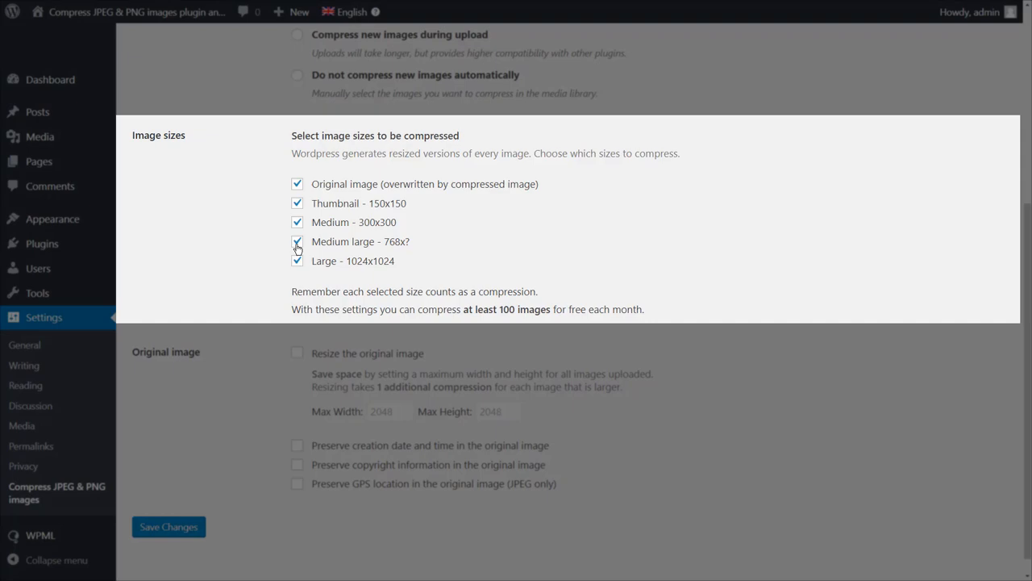
click(297, 242)
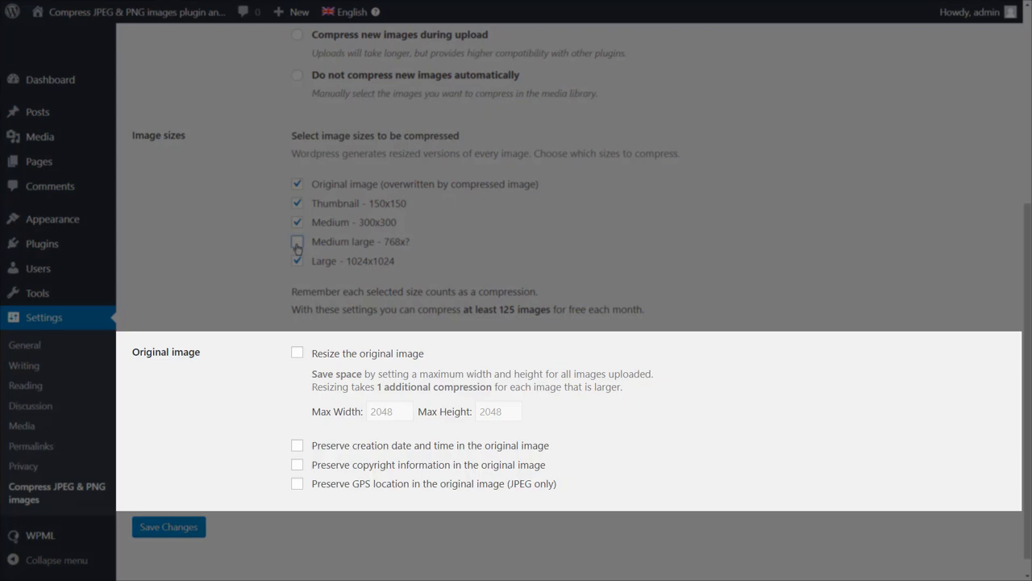
click(296, 242)
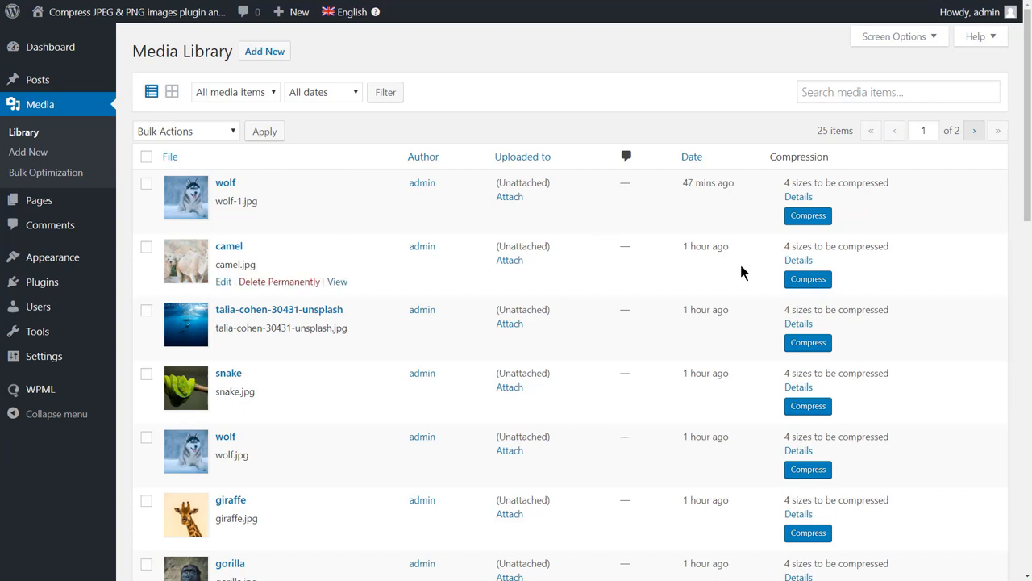
- Compress camel.jpg, review its four-size 62% savings details, then head to Bulk Optimization
click(806, 279)
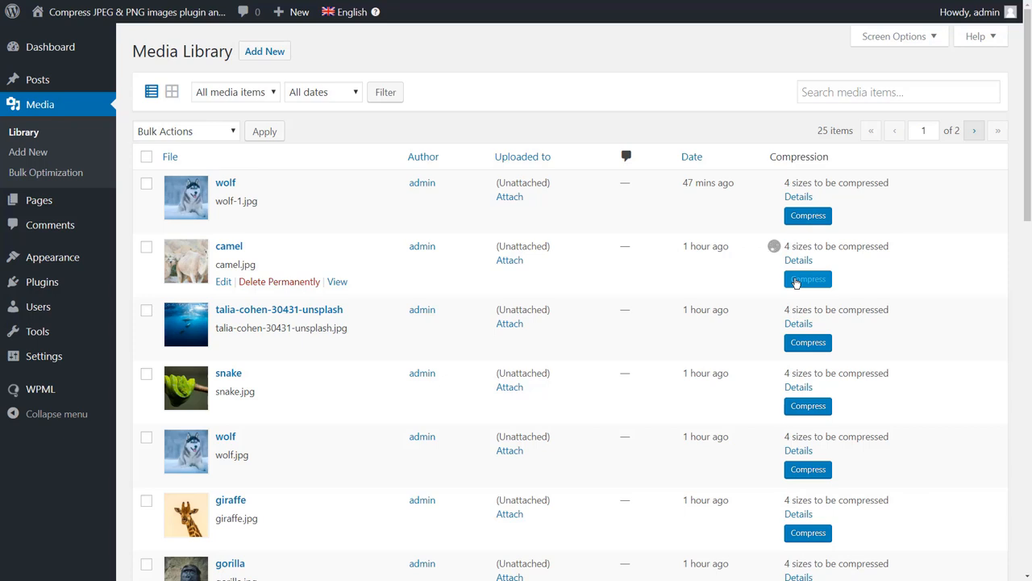
click(806, 277)
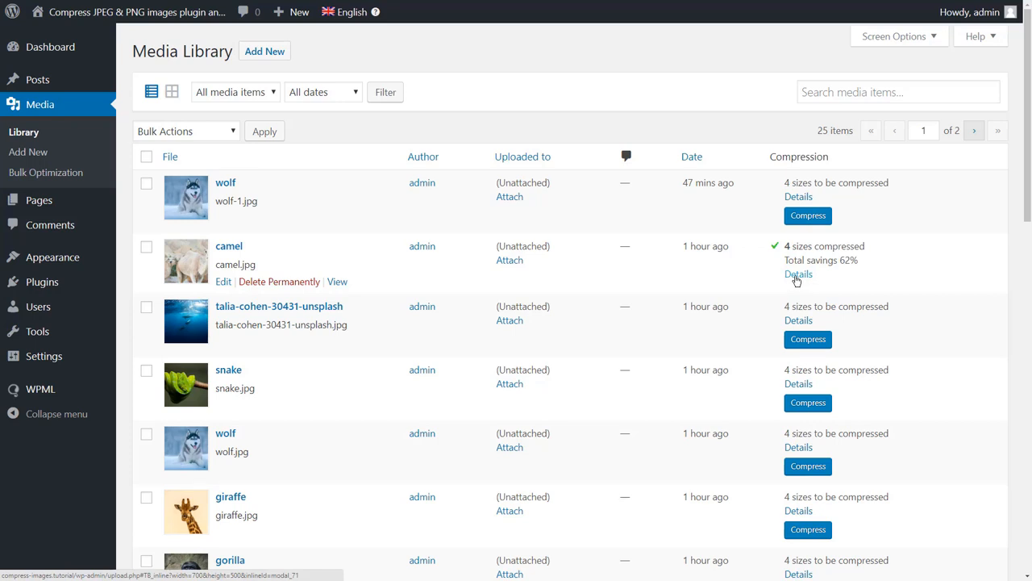
click(798, 275)
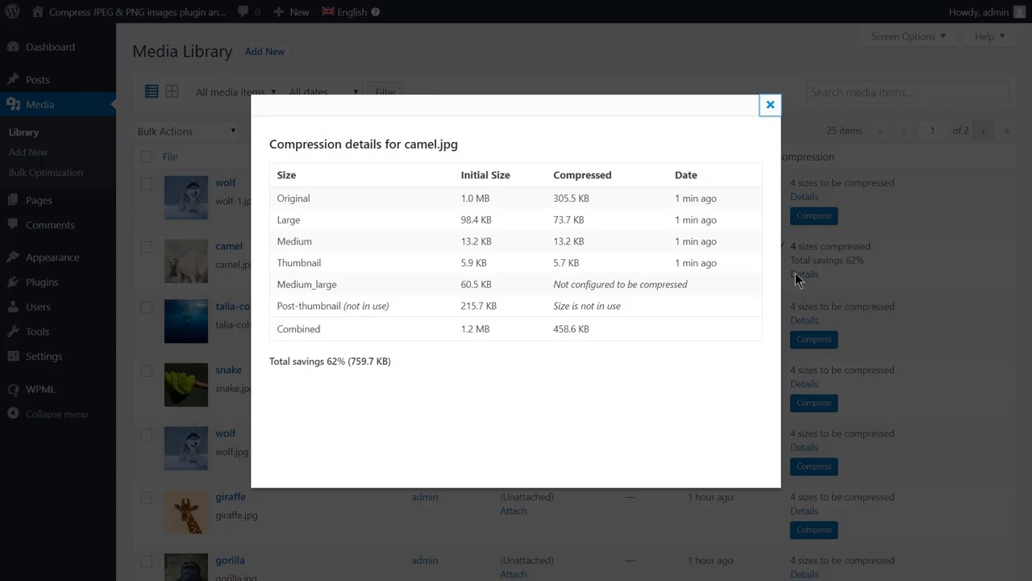
click(769, 105)
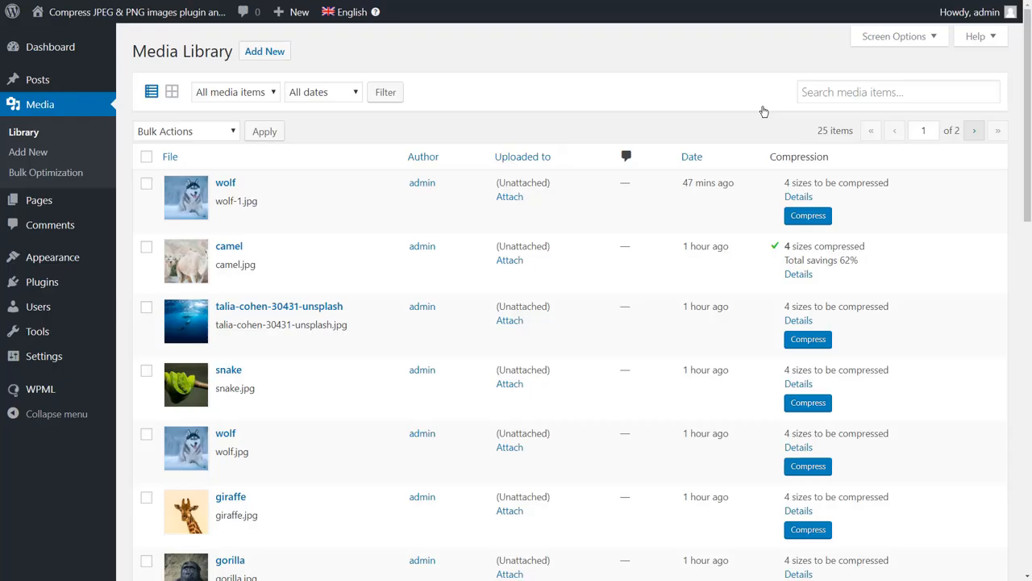
mouse_move(749, 123)
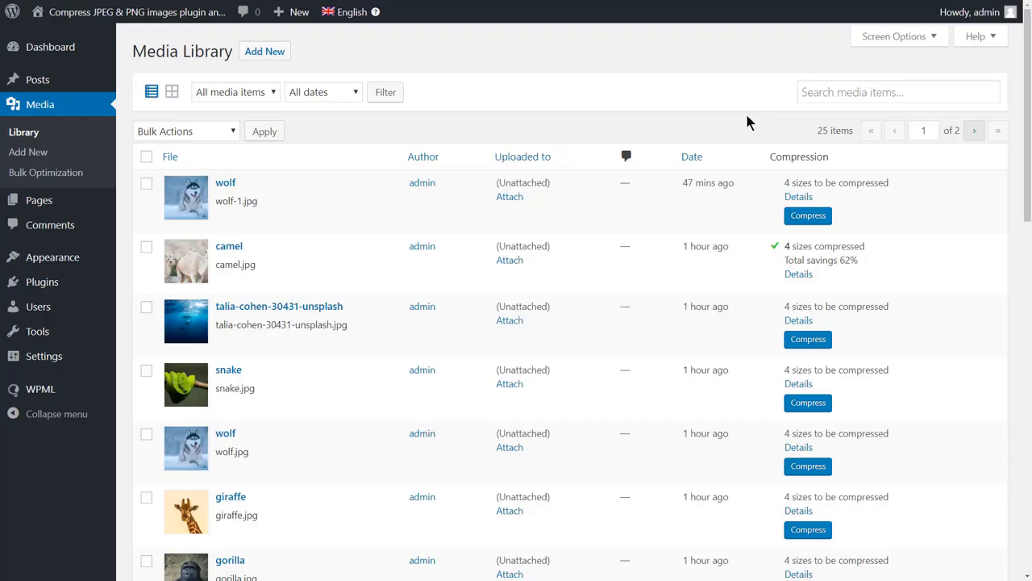
click(45, 171)
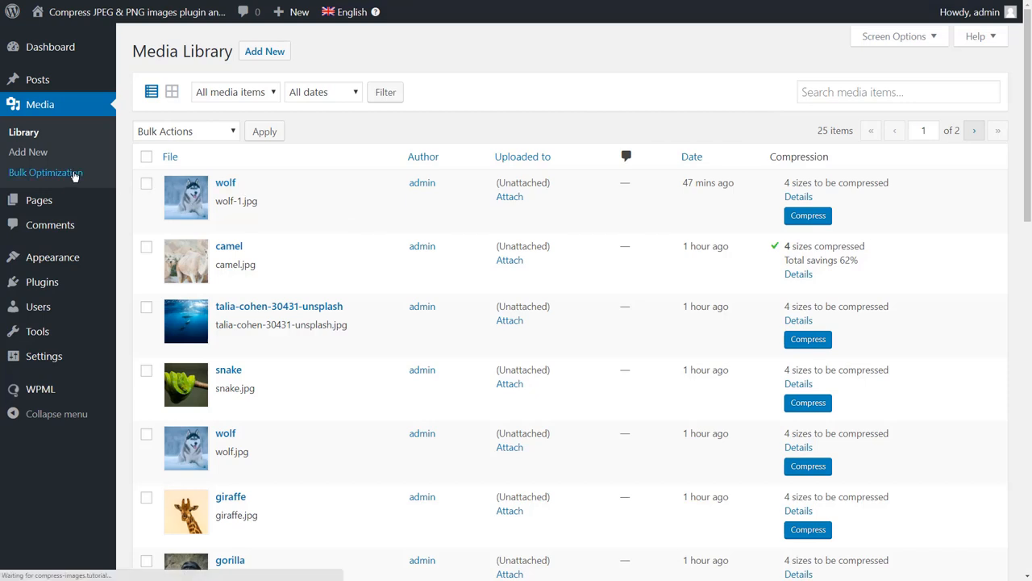
- Start Bulk Optimization to compress all remaining media library images
click(45, 171)
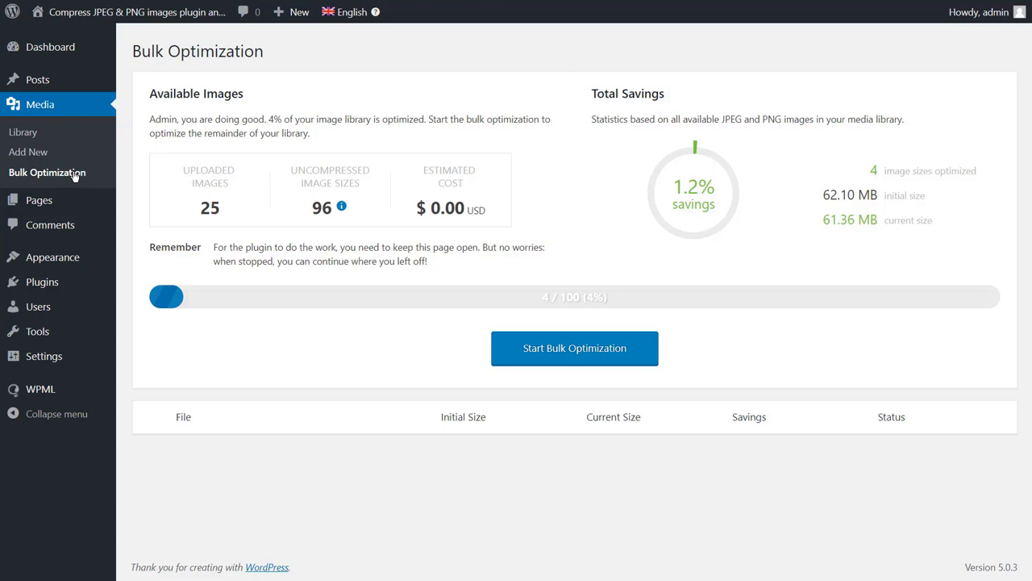
click(574, 349)
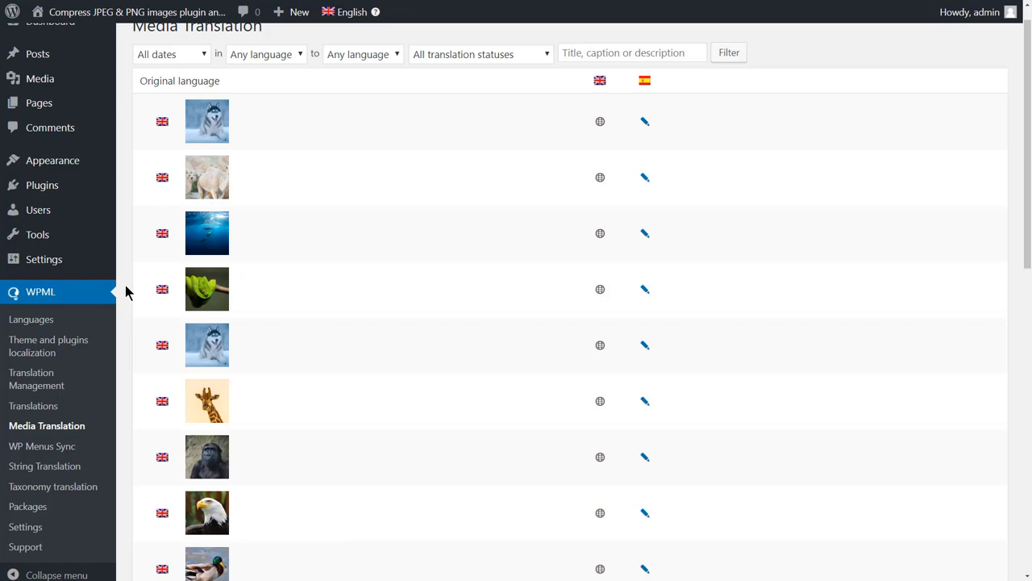
mouse_move(643, 123)
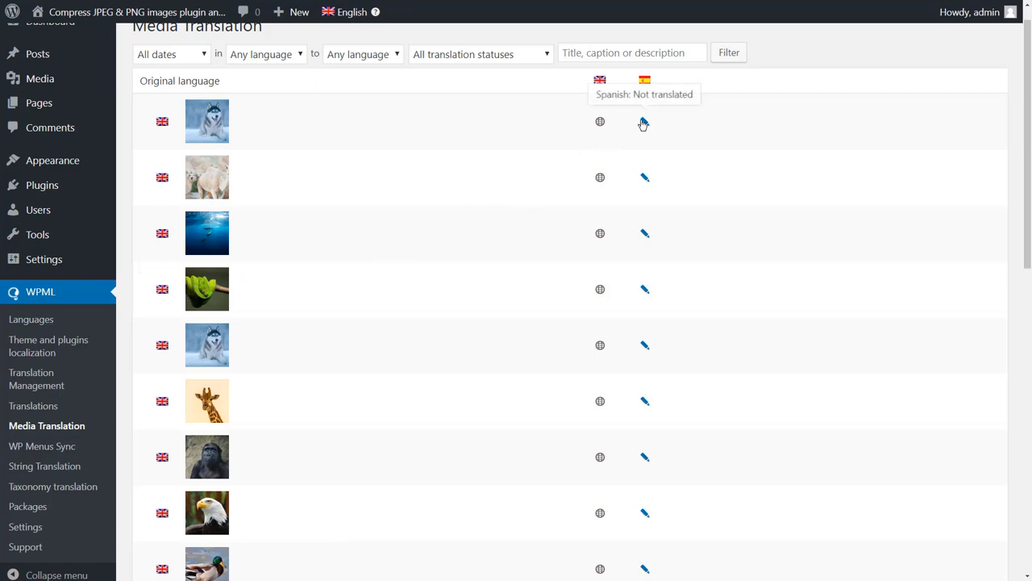
- Start the Spanish translation of the wolf image from the WPML Media Translation list
click(645, 123)
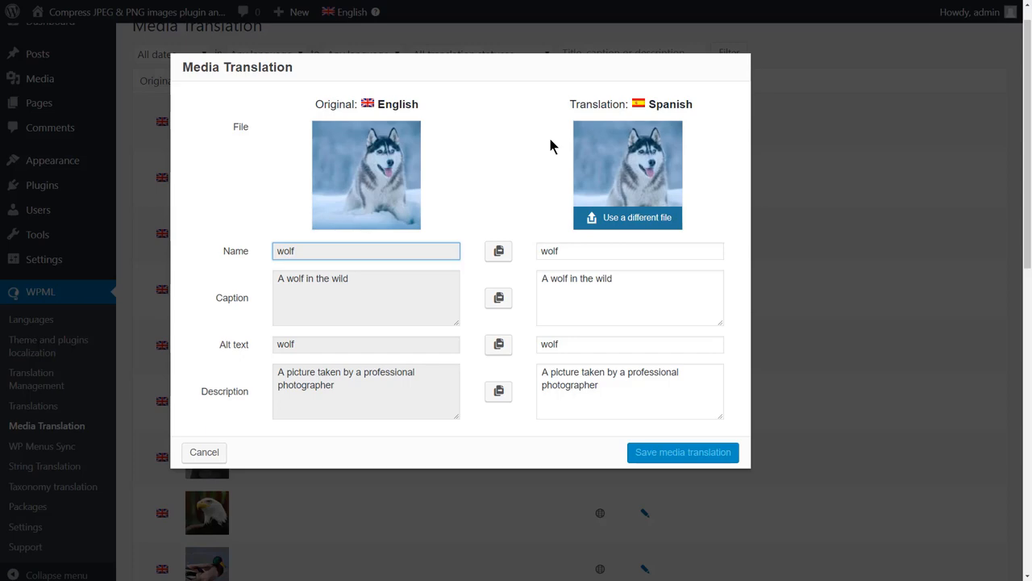
- Use a different file for the Spanish version, selecting the wolf2 picture
click(628, 216)
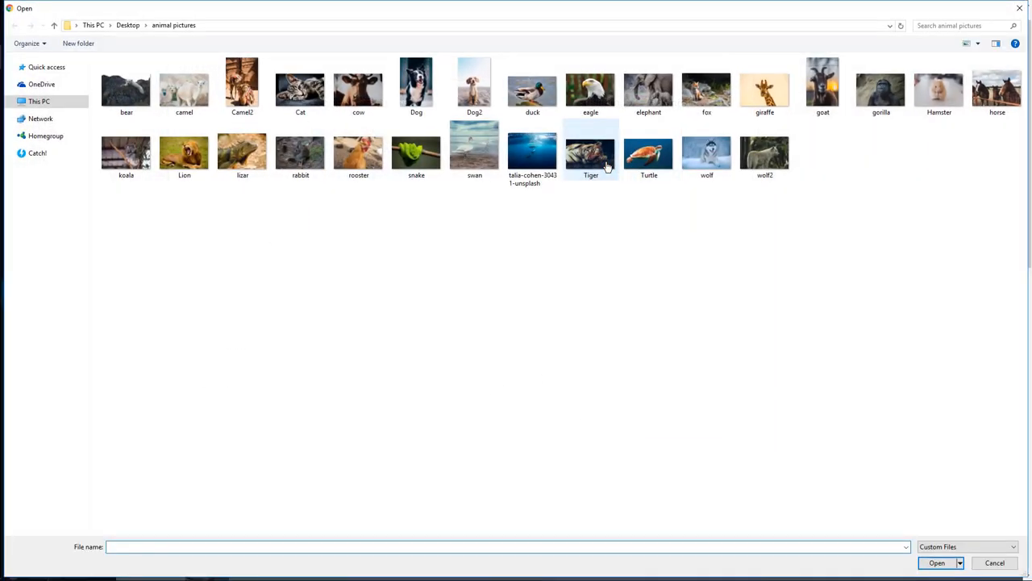
click(764, 153)
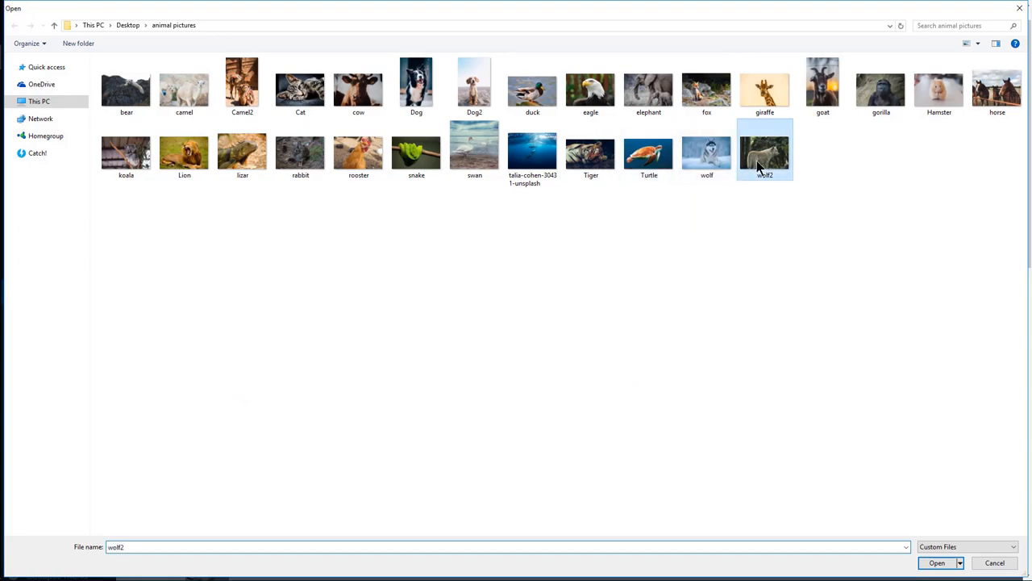
click(935, 562)
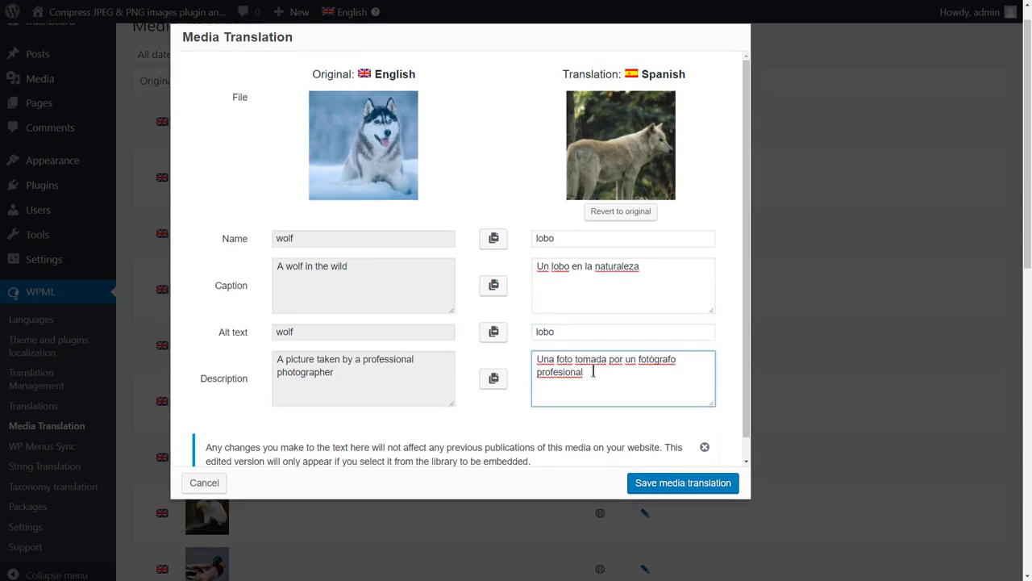
- Save the Spanish wolf media translation named lobo with its caption, alt text and description
click(682, 482)
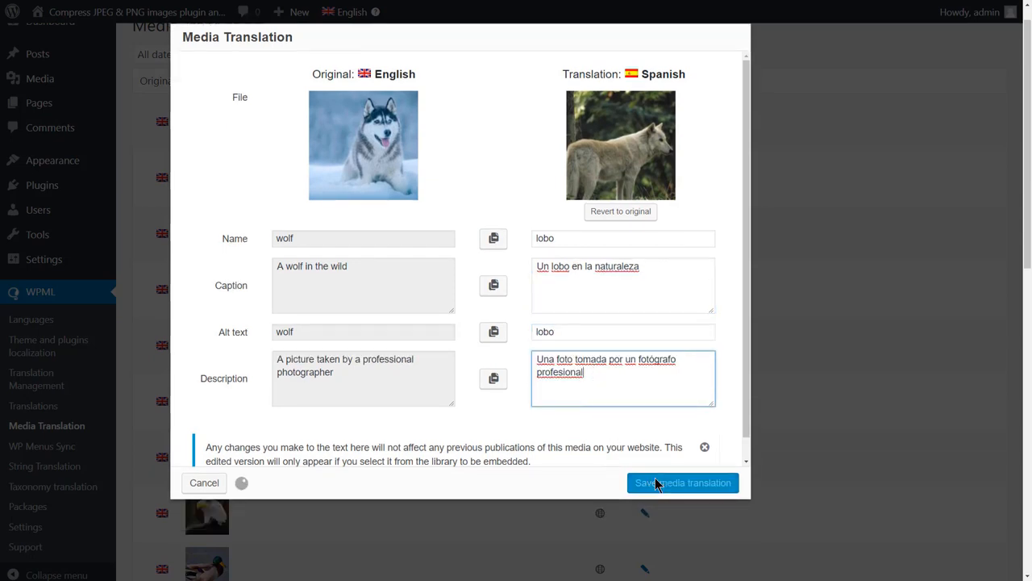
click(682, 483)
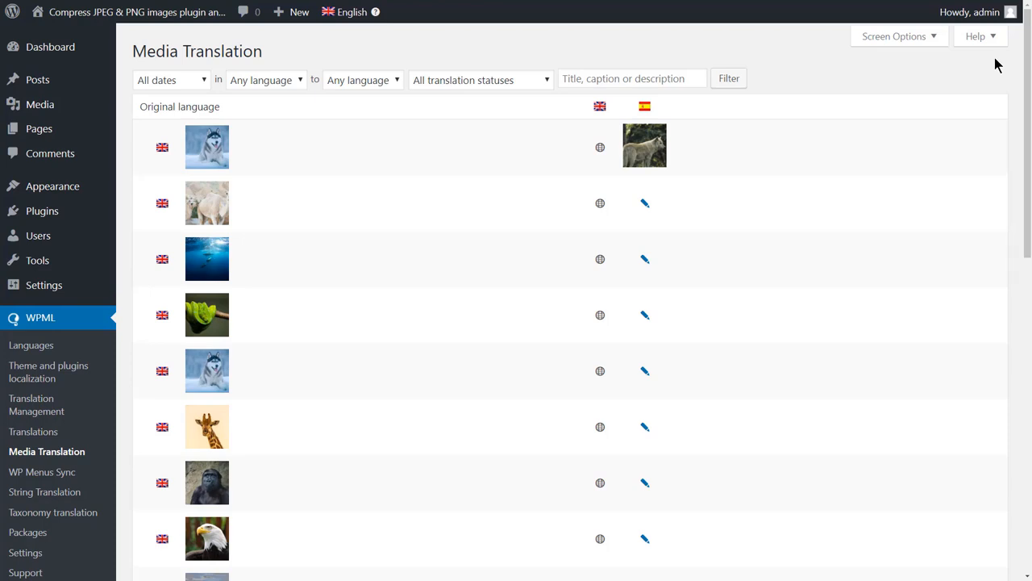
mouse_move(197, 132)
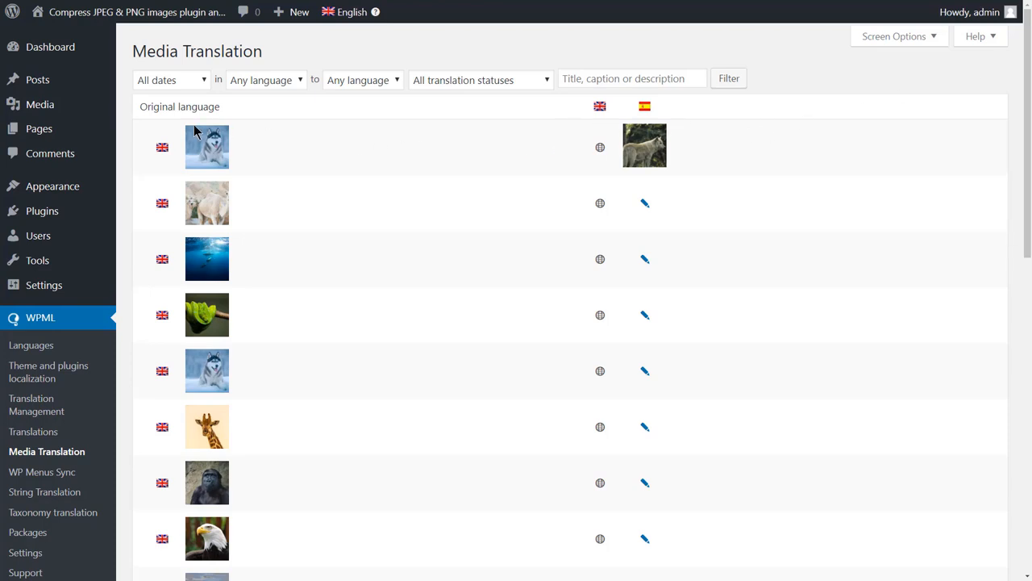
mouse_move(39, 103)
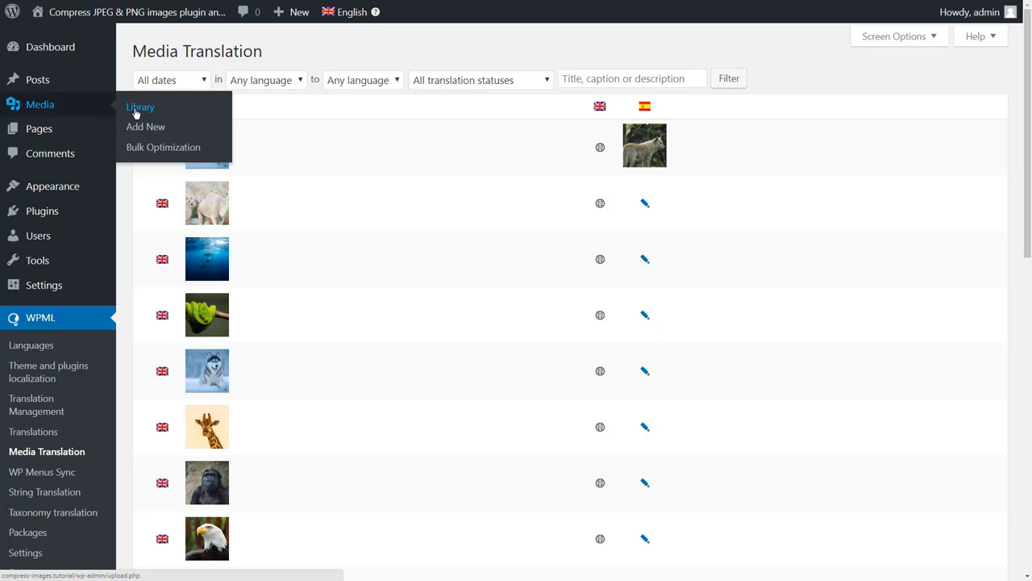
- View the media library with all images compressed and switch the admin language to Spanish
click(139, 107)
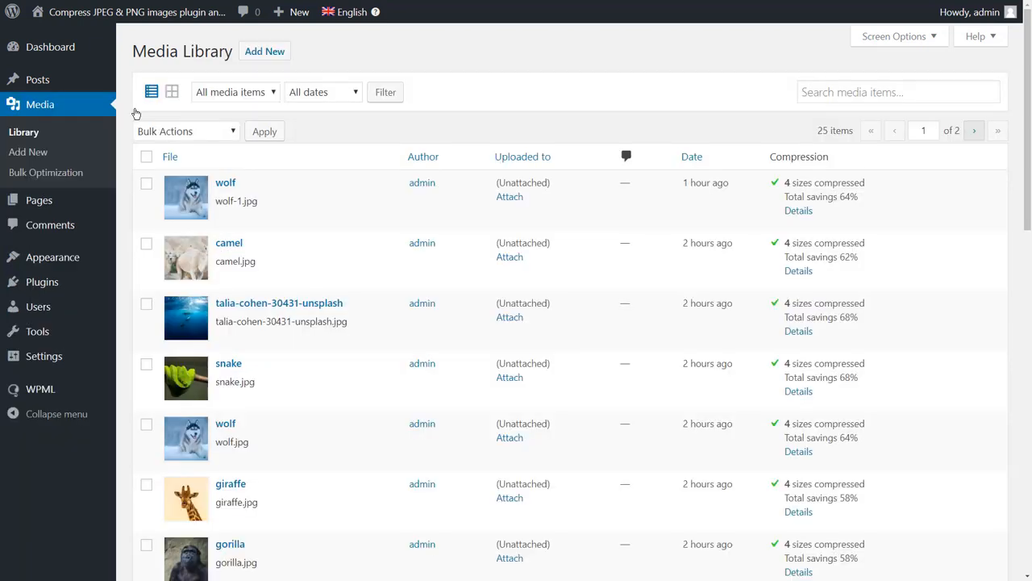
click(351, 11)
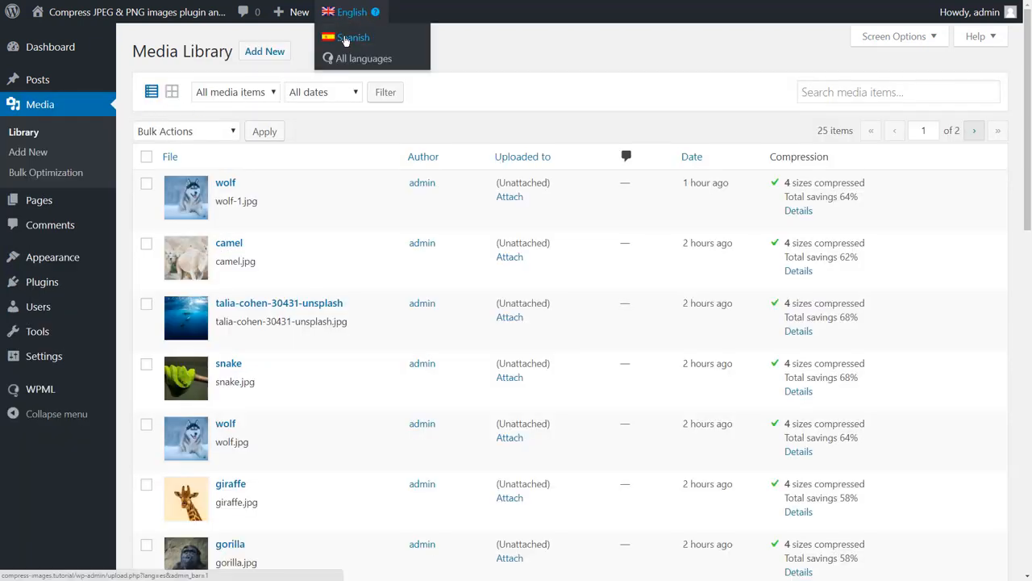
click(352, 37)
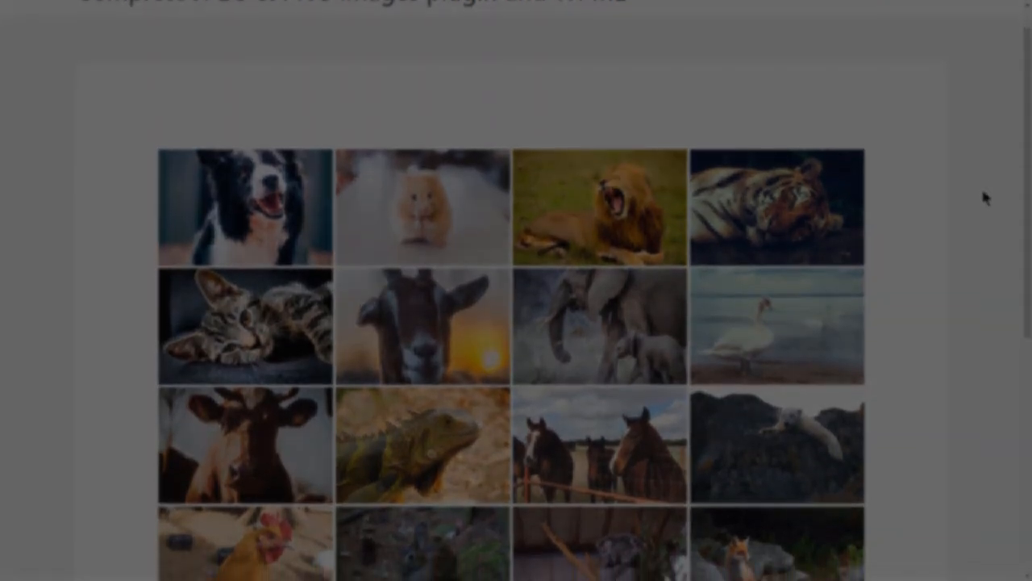
scroll(down, 3)
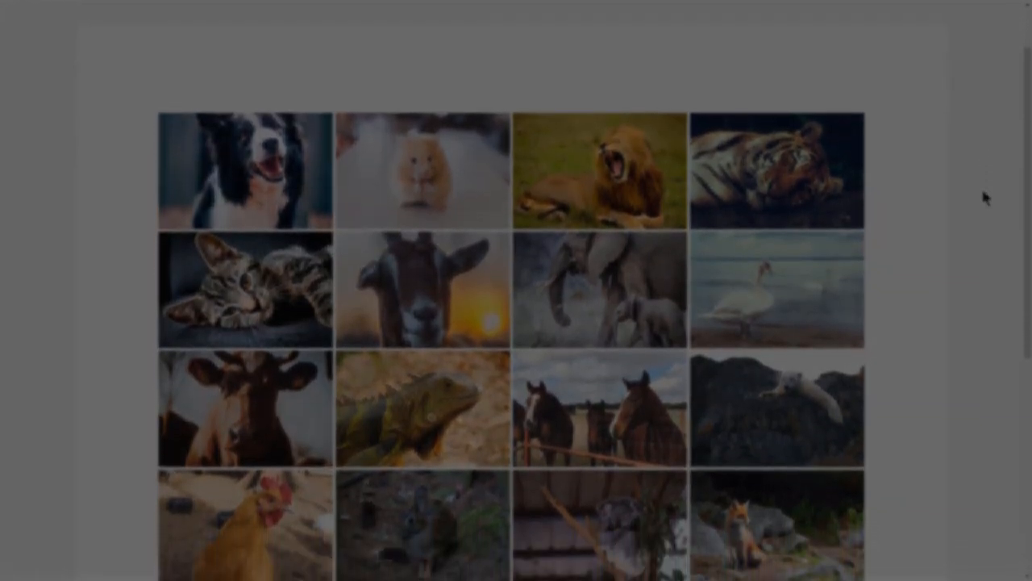
scroll(down, 3)
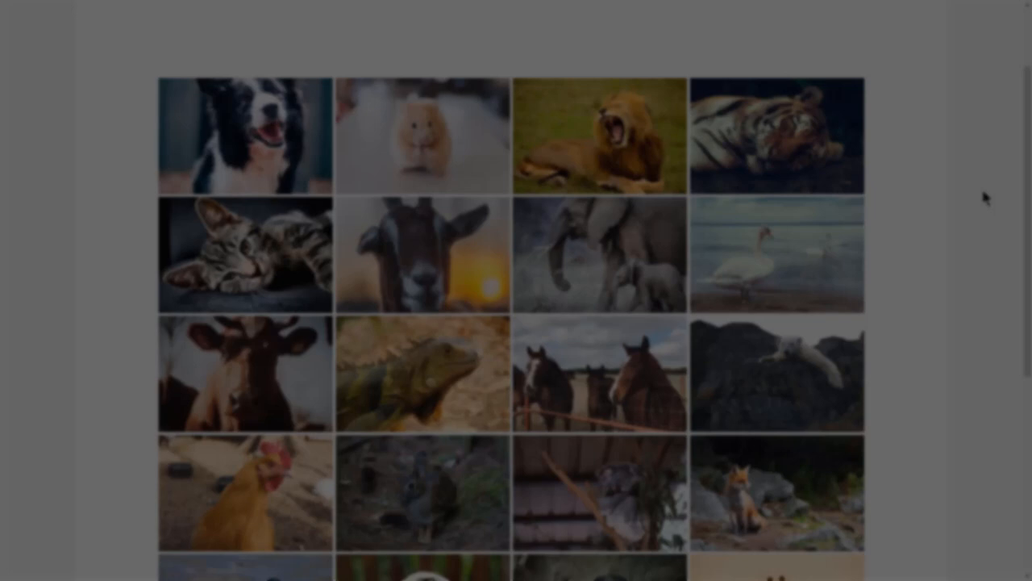
scroll(down, 3)
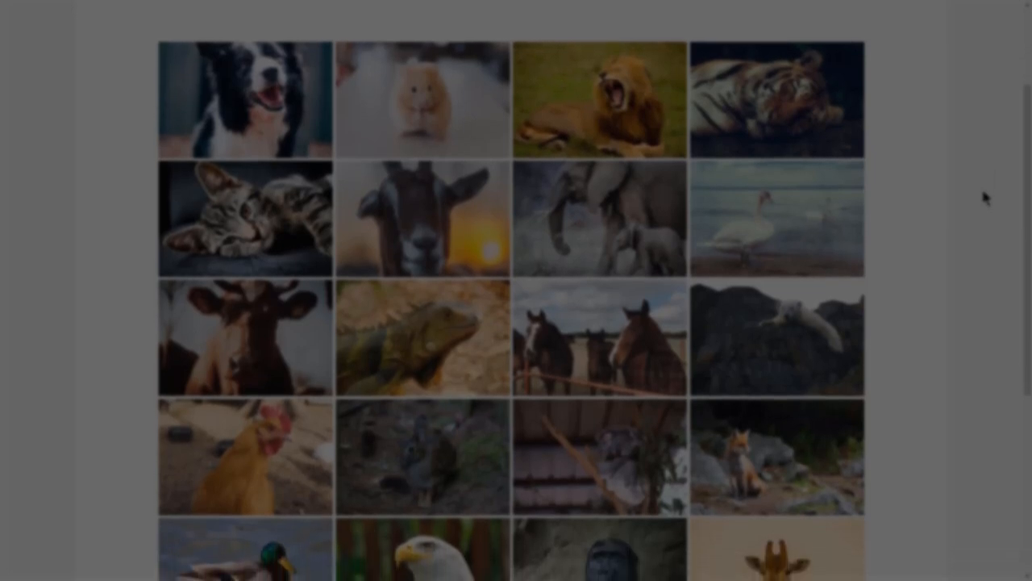
scroll(down, 3)
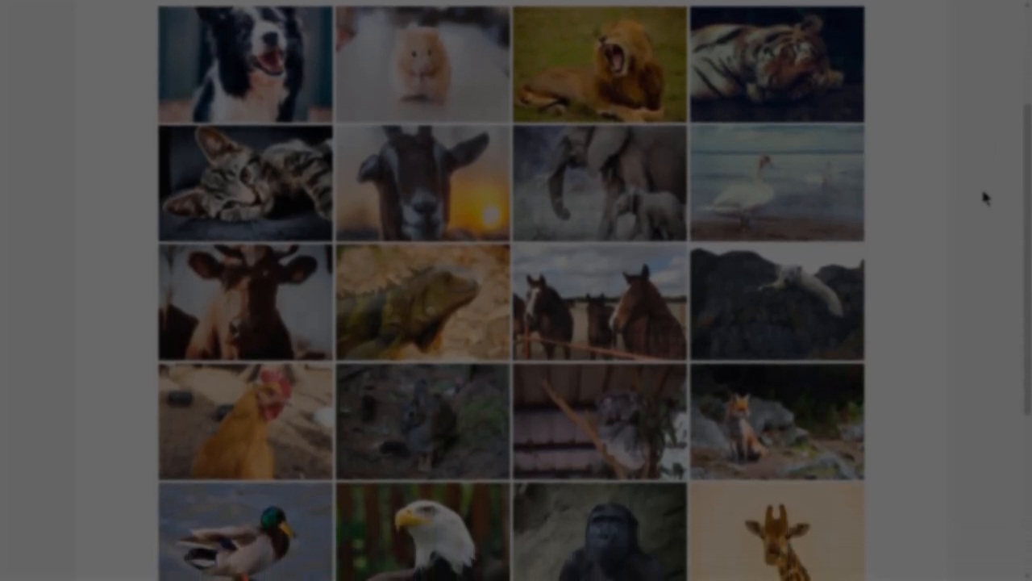
scroll(down, 3)
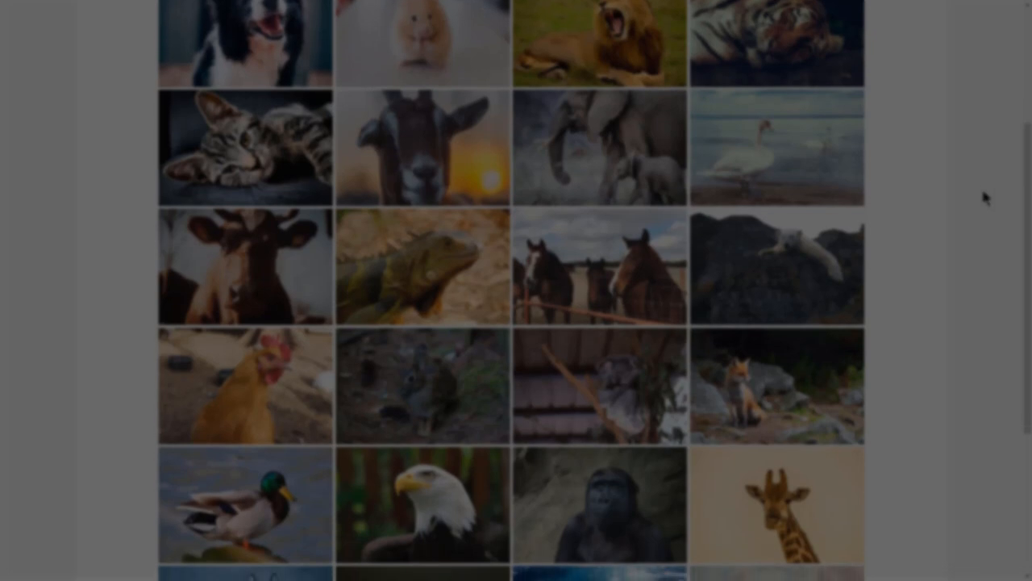
scroll(down, 3)
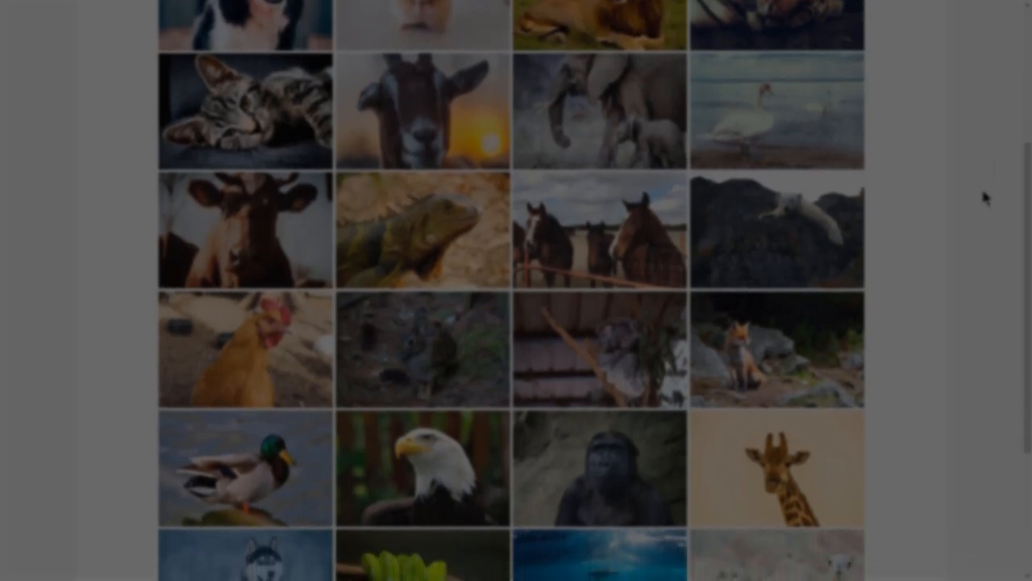
scroll(down, 3)
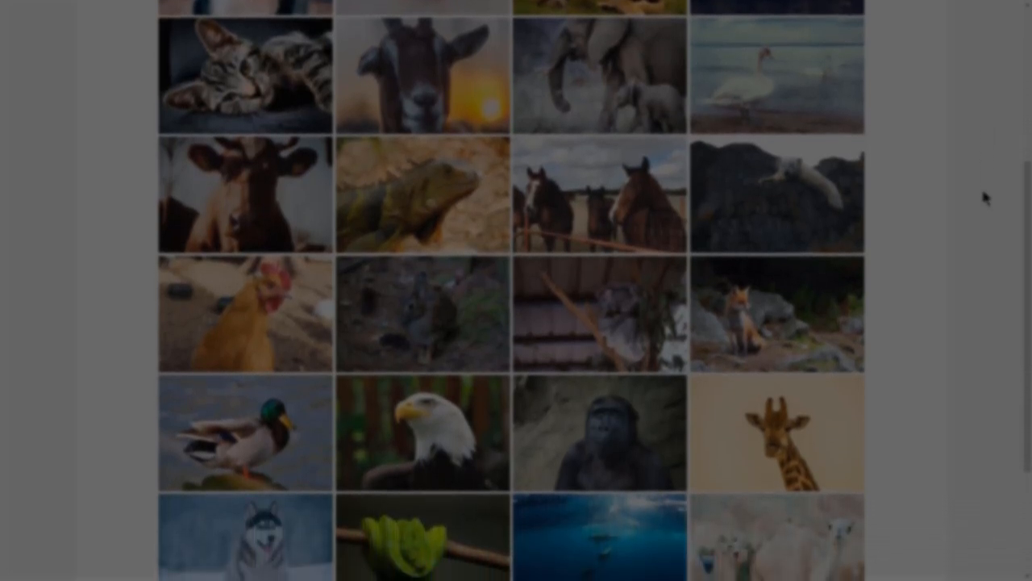
scroll(down, 3)
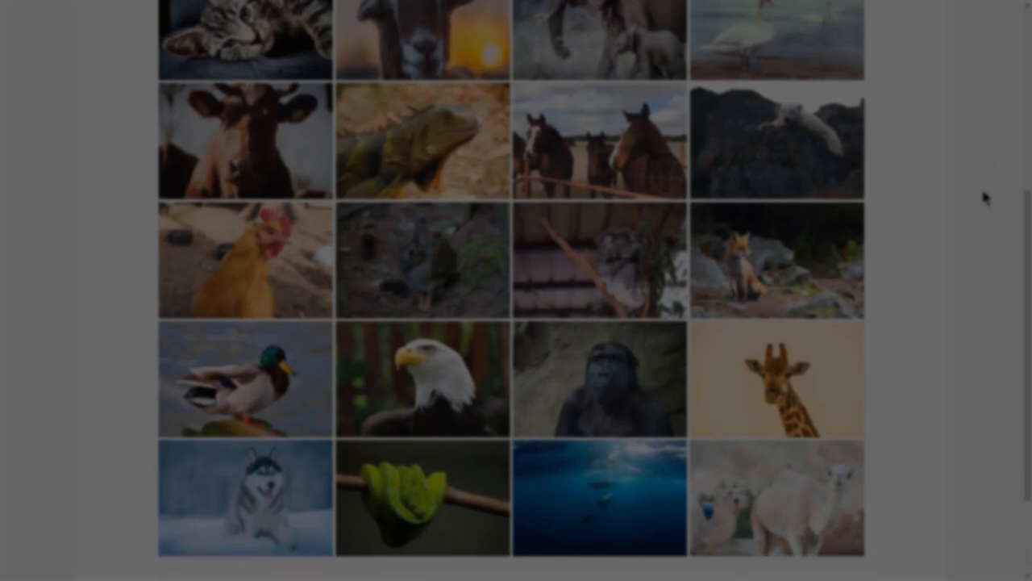